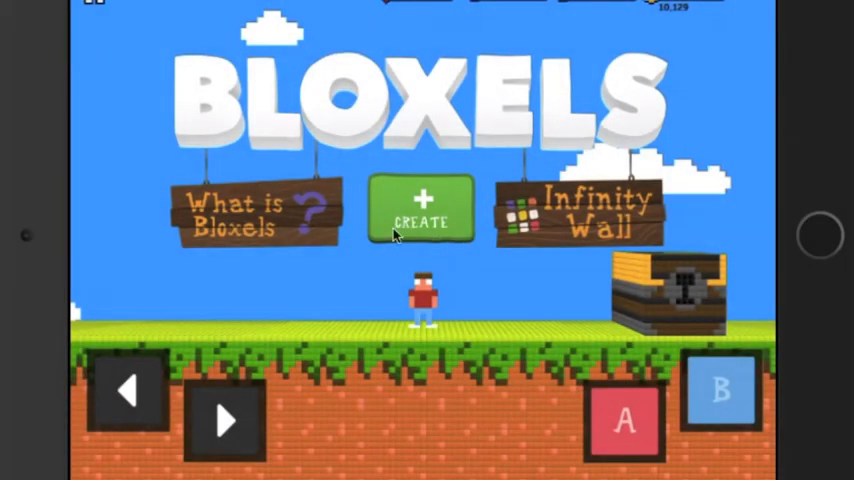
{"action": "mouse_move", "coordinate": [620, 177]}
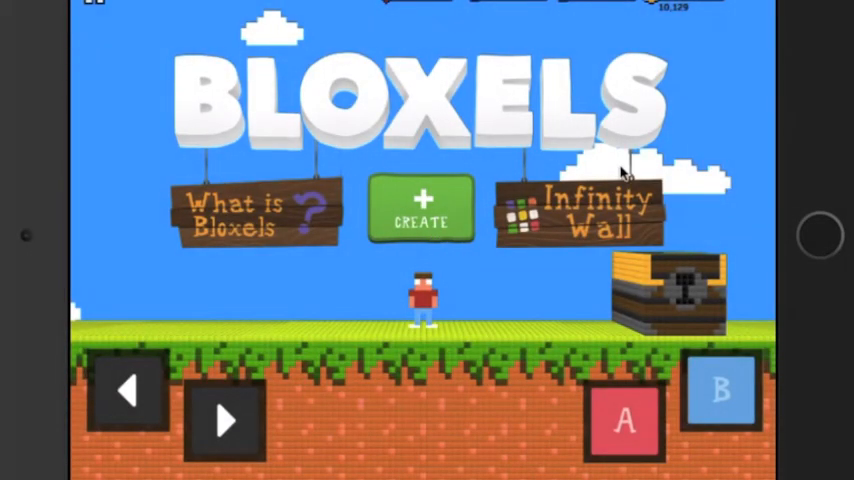
Enter the create area from the Bloxels title screen.
{"action": "left_click", "coordinate": [421, 210]}
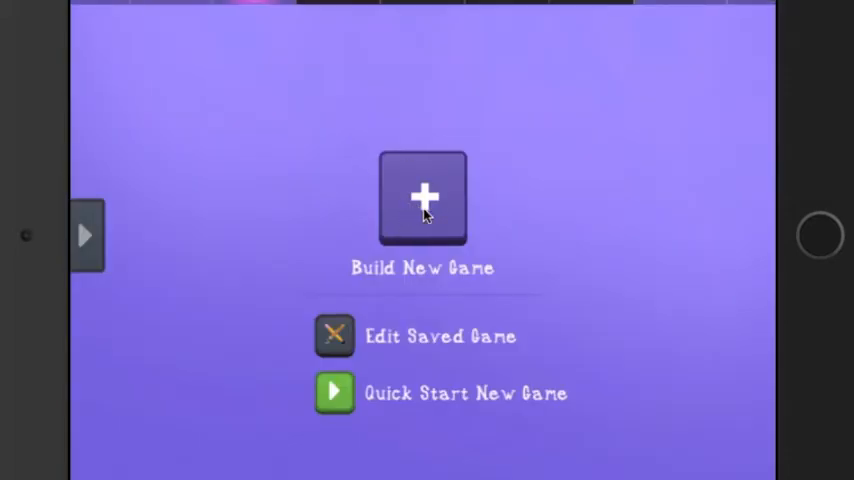
Choose Build New Game to open a fresh block-editing grid.
{"action": "left_click", "coordinate": [422, 197]}
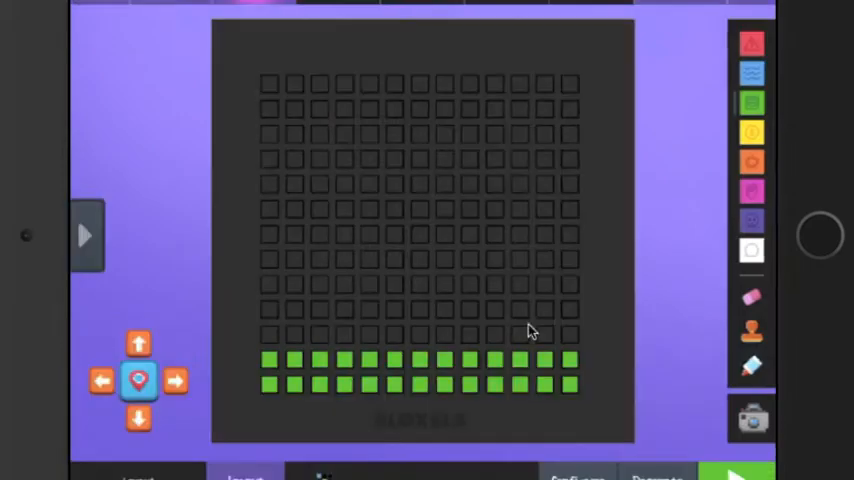
{"action": "mouse_move", "coordinate": [716, 58]}
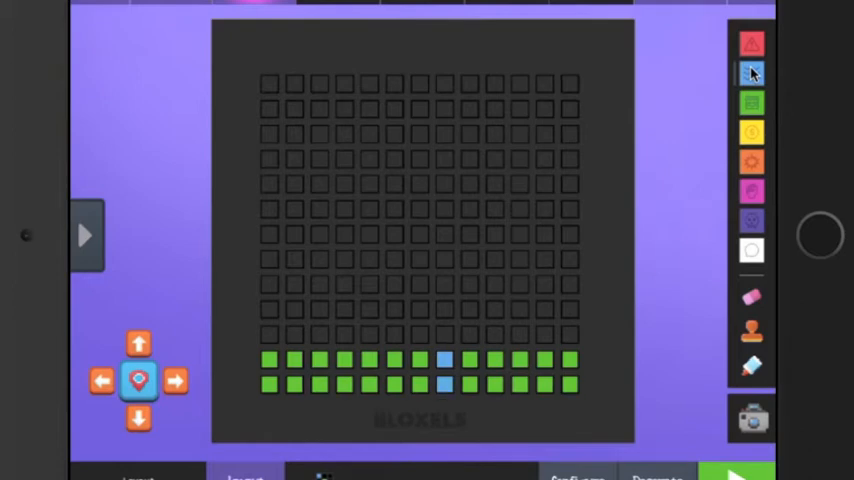
Select the pink block color and place it above the blue water column.
{"action": "left_click", "coordinate": [744, 472]}
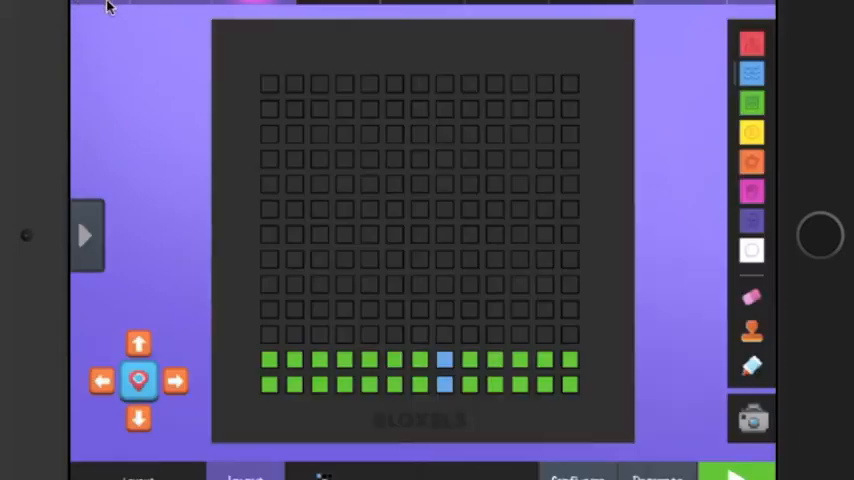
{"action": "mouse_move", "coordinate": [750, 97]}
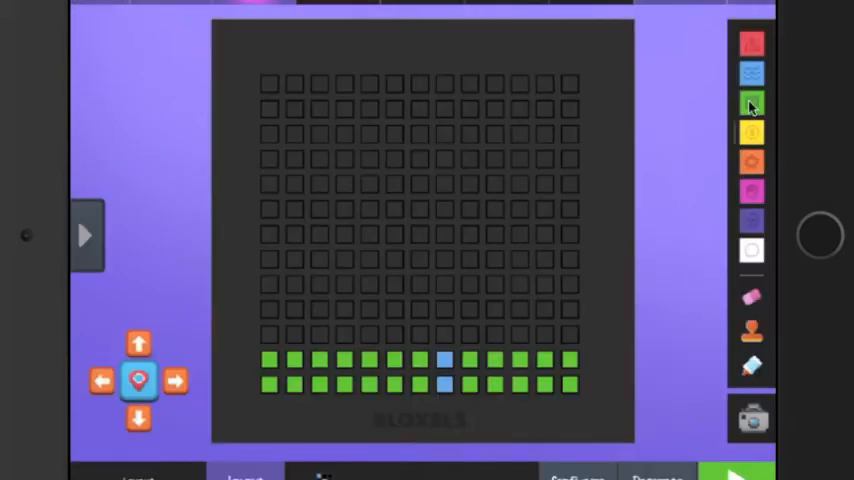
{"action": "left_click", "coordinate": [751, 135]}
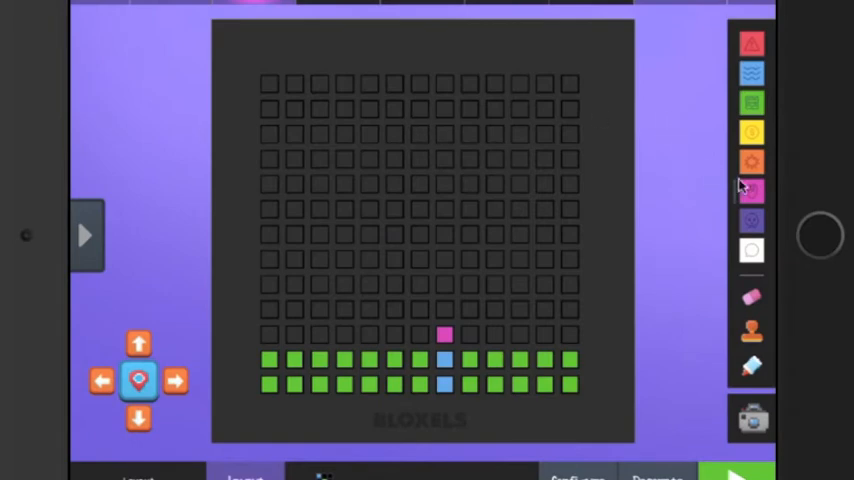
{"action": "mouse_move", "coordinate": [768, 229]}
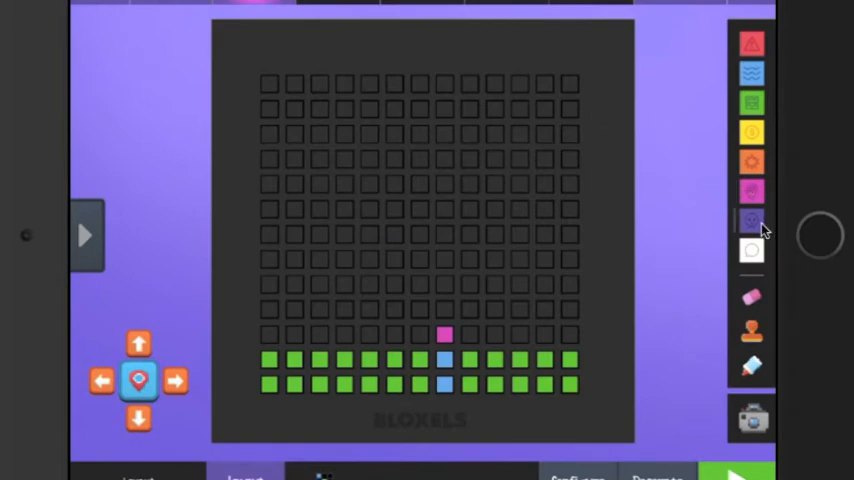
Replace the pink block with purple, add a floating purple block and a white story block.
{"action": "left_click", "coordinate": [734, 462]}
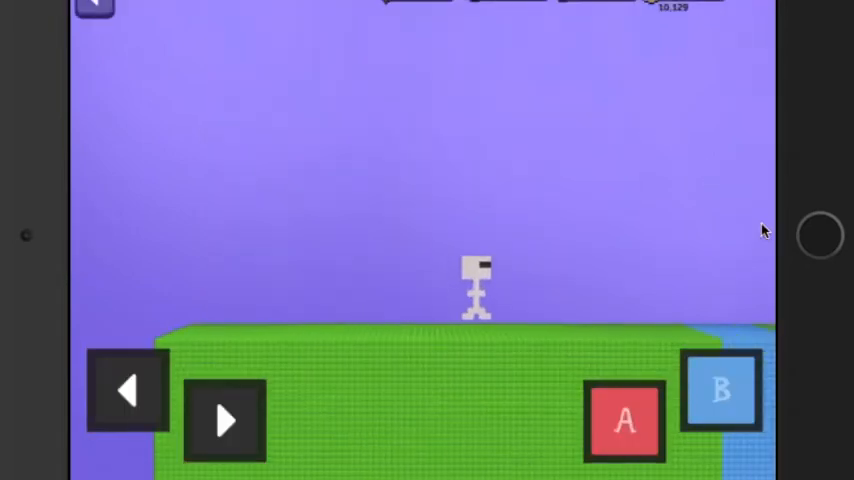
{"action": "left_click", "coordinate": [130, 392]}
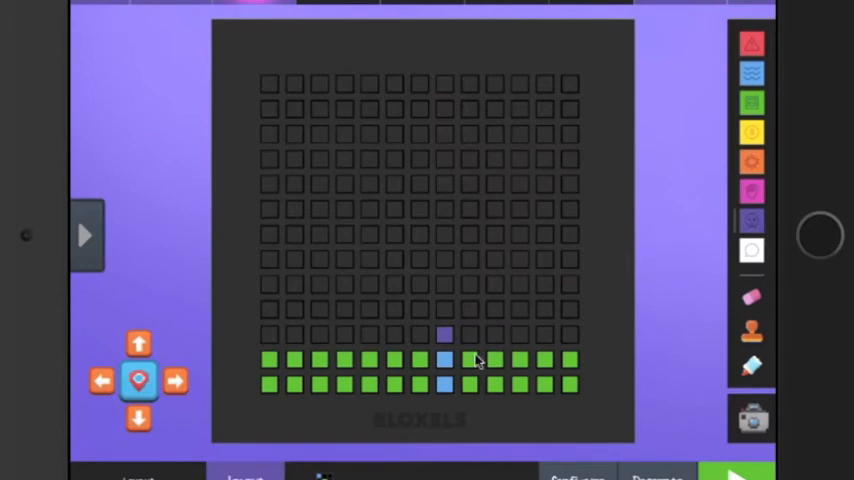
{"action": "left_click", "coordinate": [344, 283]}
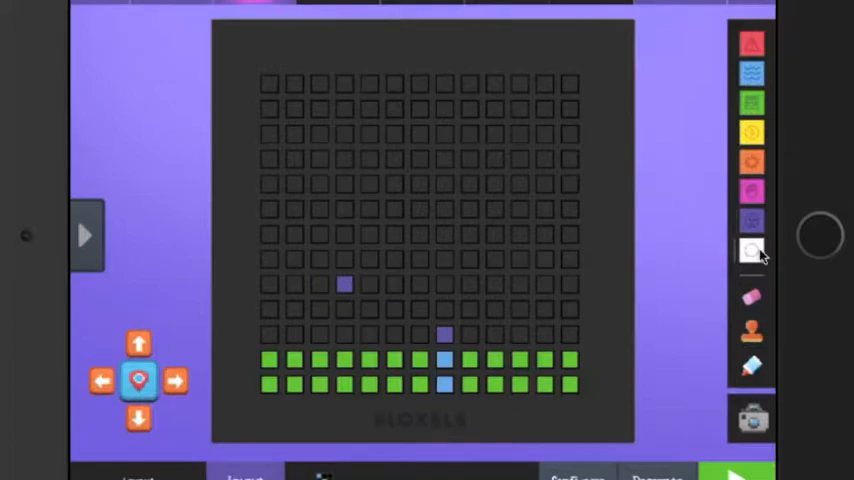
{"action": "left_click", "coordinate": [395, 335]}
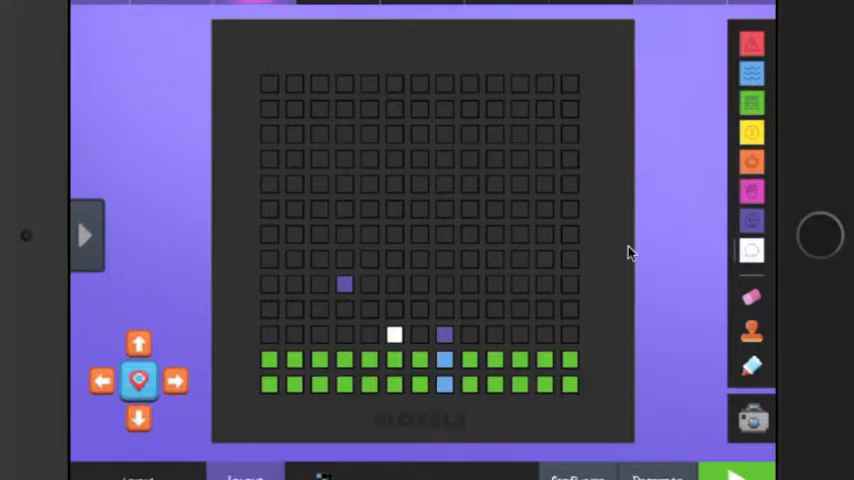
{"action": "left_click", "coordinate": [735, 470]}
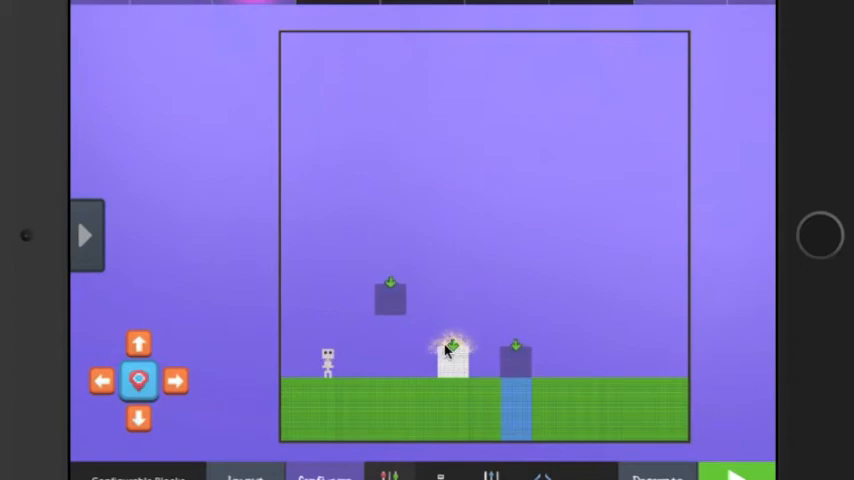
Give the white story block the message 'Hello!' and save it.
{"action": "left_click", "coordinate": [452, 360]}
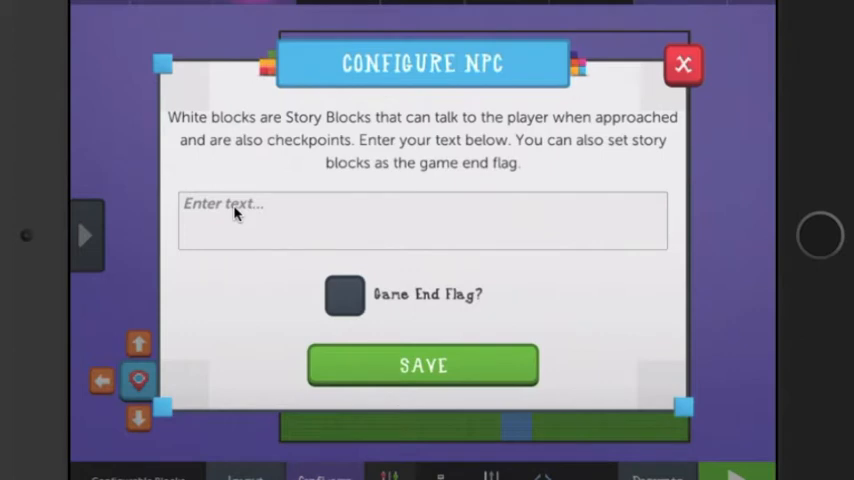
{"action": "left_click", "coordinate": [422, 221]}
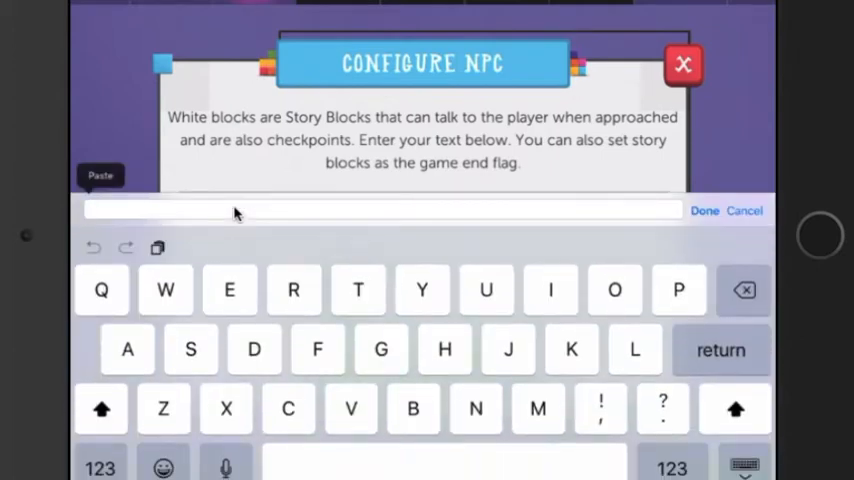
{"action": "type", "text": "Hello"}
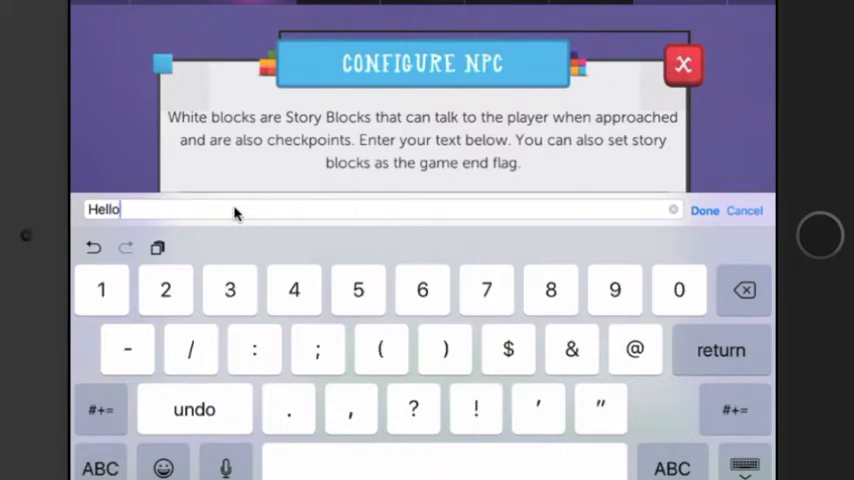
{"action": "left_click", "coordinate": [704, 211]}
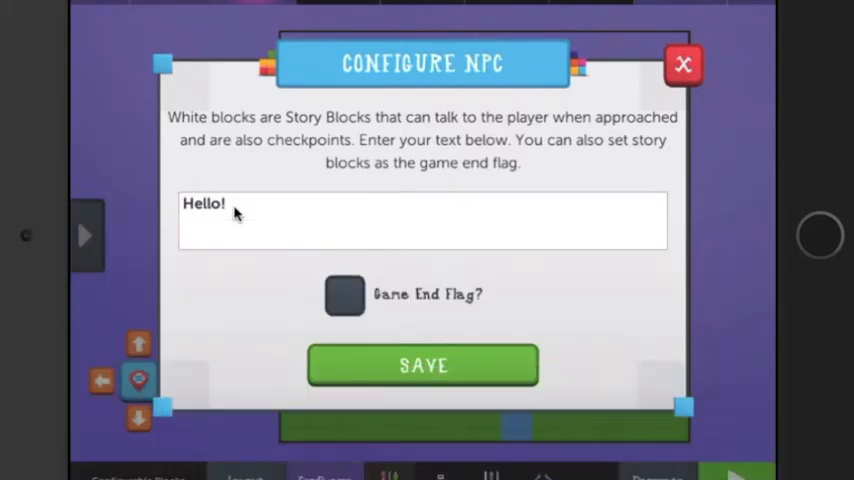
{"action": "left_click", "coordinate": [422, 365]}
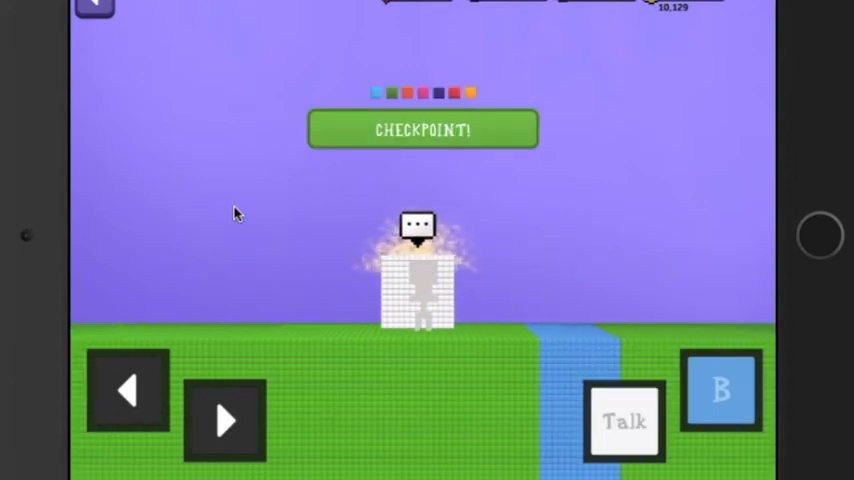
{"action": "left_click", "coordinate": [625, 419]}
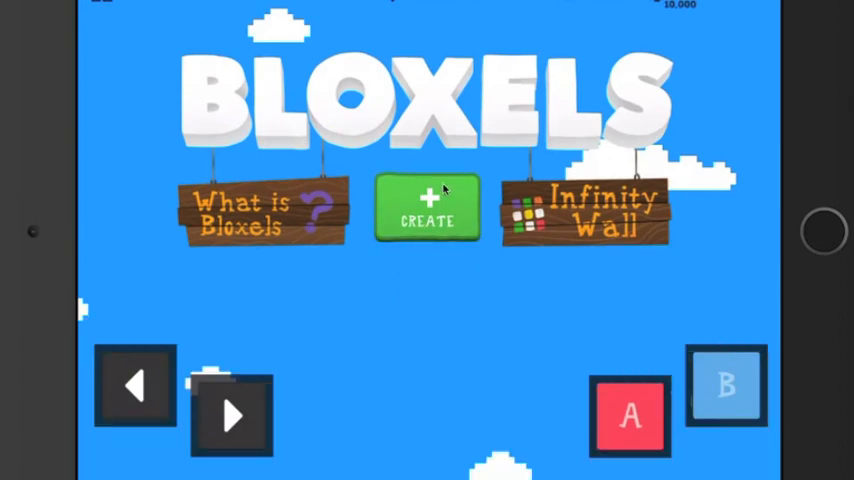
{"action": "left_click", "coordinate": [426, 209]}
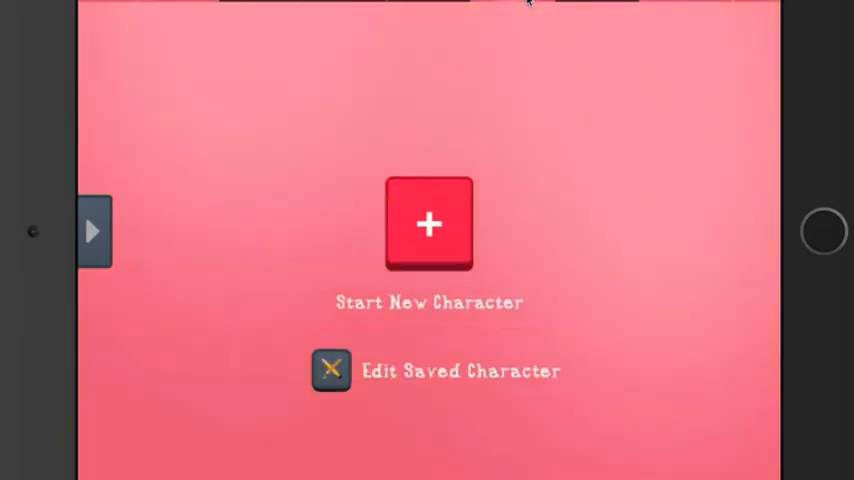
Start a new character in the character builder.
{"action": "left_click", "coordinate": [430, 223]}
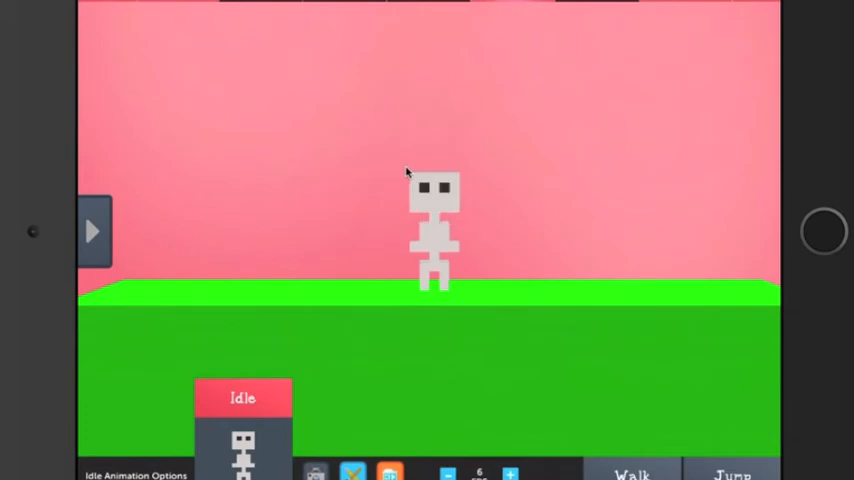
{"action": "mouse_move", "coordinate": [420, 410]}
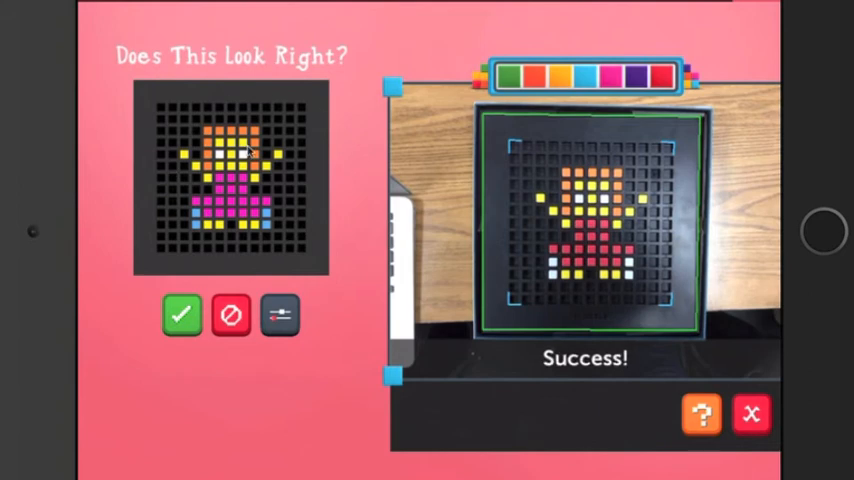
{"action": "mouse_move", "coordinate": [212, 246]}
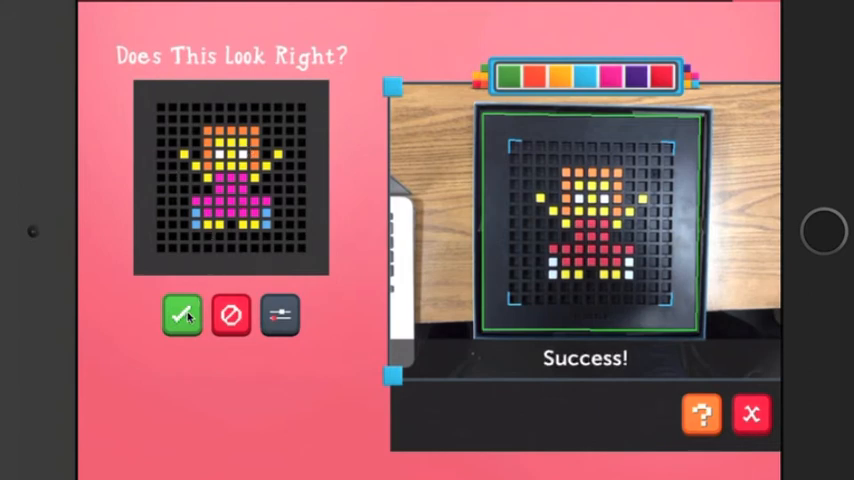
Accept the scanned girl design as the character's idle frame.
{"action": "left_click", "coordinate": [184, 315]}
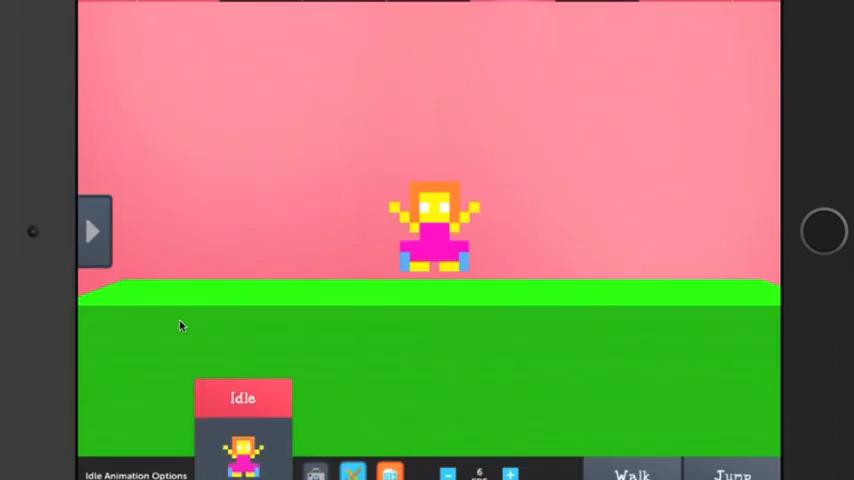
{"action": "mouse_move", "coordinate": [287, 460]}
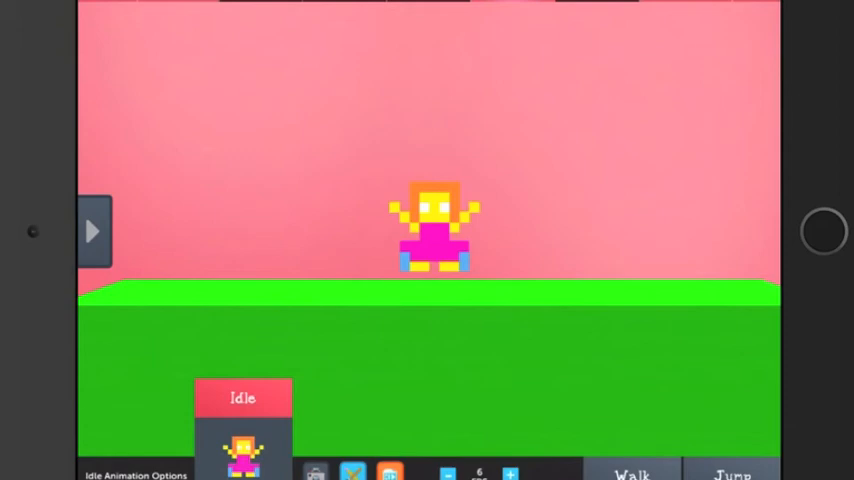
{"action": "mouse_move", "coordinate": [287, 359]}
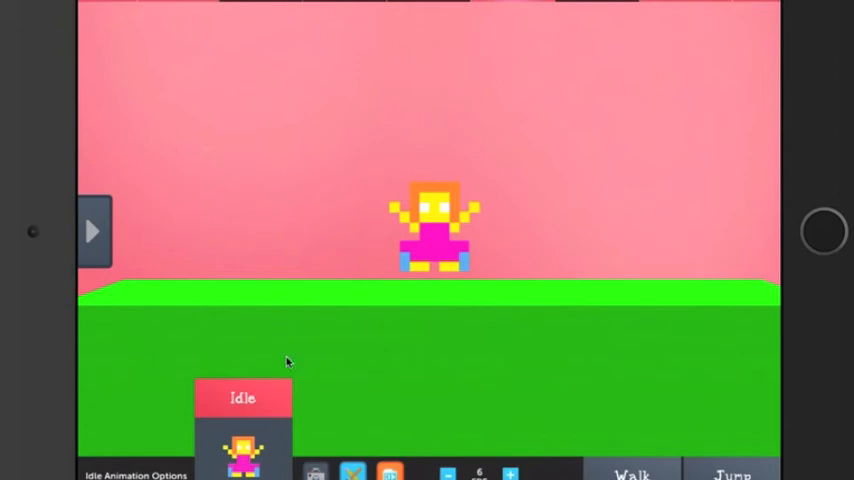
{"action": "mouse_move", "coordinate": [442, 207]}
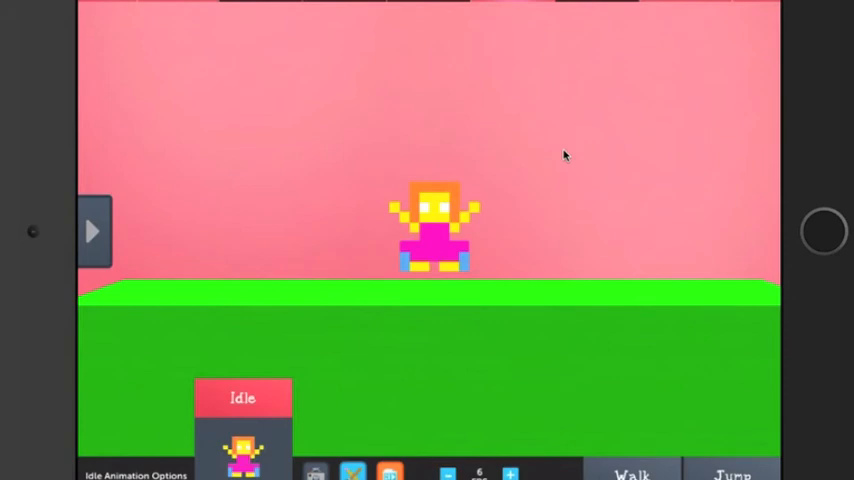
{"action": "mouse_move", "coordinate": [440, 240]}
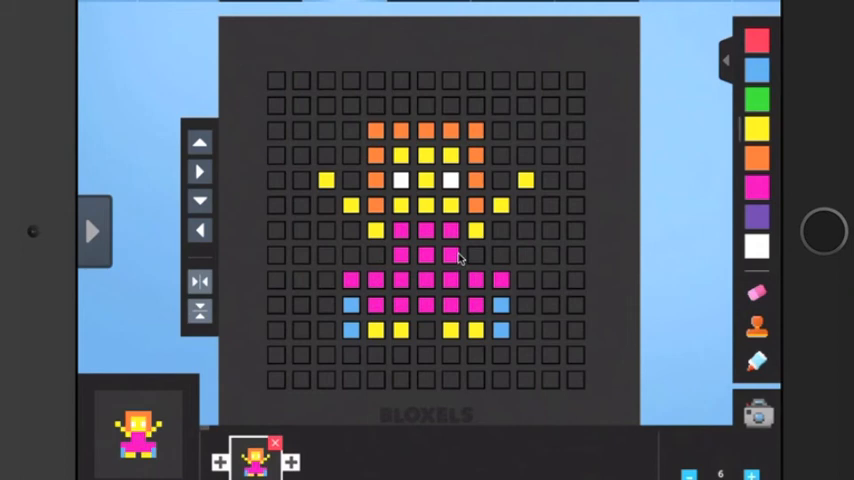
Exit the character pixel editor back to the game-creation options.
{"action": "left_click", "coordinate": [423, 253]}
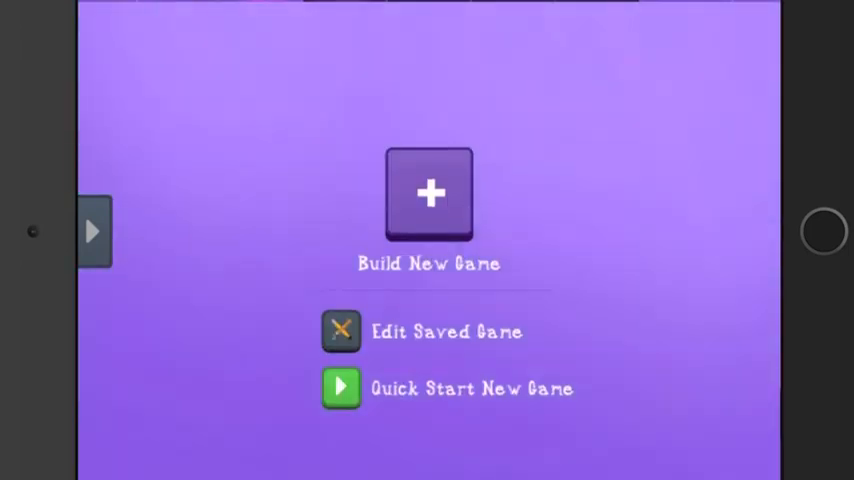
Return to the character view showing the scanned girl's idle animation.
{"action": "left_click", "coordinate": [433, 193]}
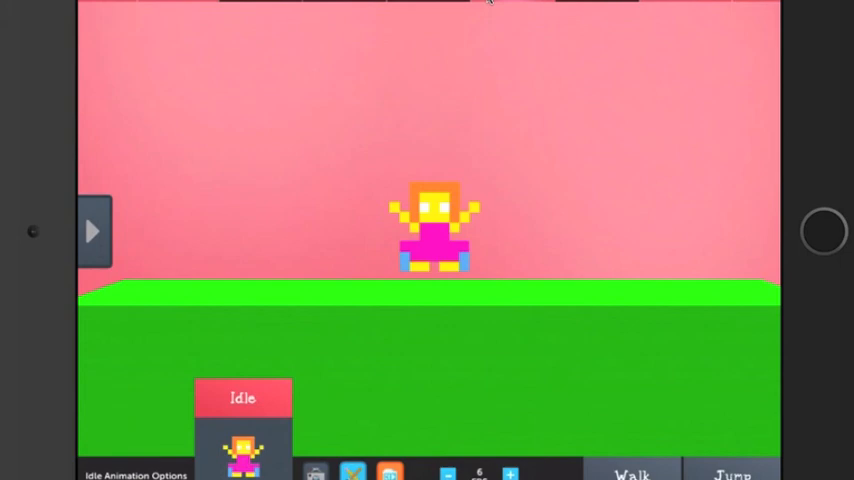
{"action": "mouse_move", "coordinate": [338, 27]}
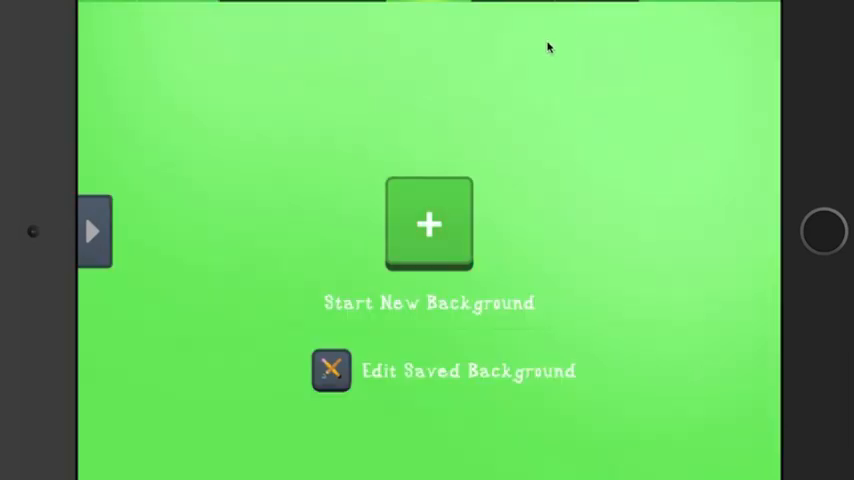
{"action": "mouse_move", "coordinate": [479, 150]}
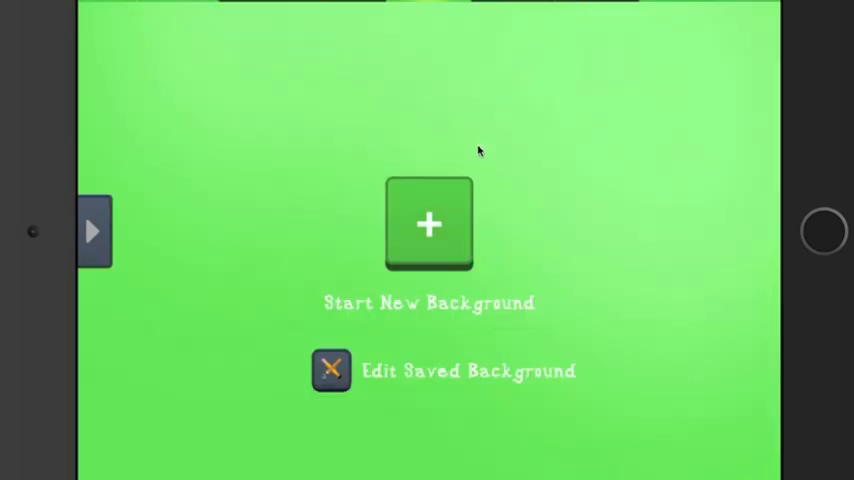
{"action": "mouse_move", "coordinate": [132, 231]}
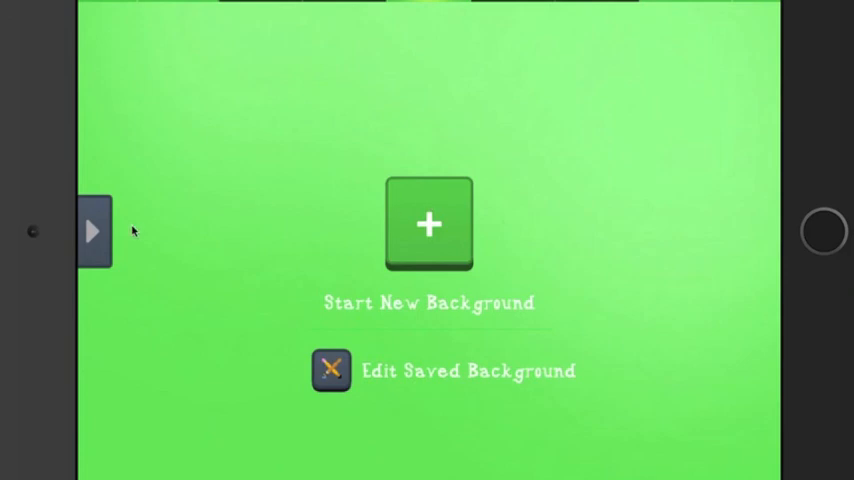
Open the saved library, view a saved background, then the Animations collection.
{"action": "left_click", "coordinate": [92, 231]}
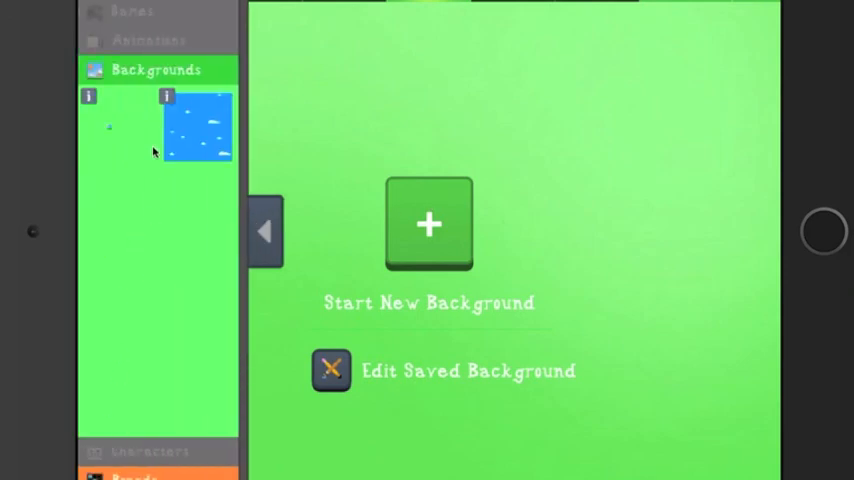
{"action": "left_click", "coordinate": [329, 371]}
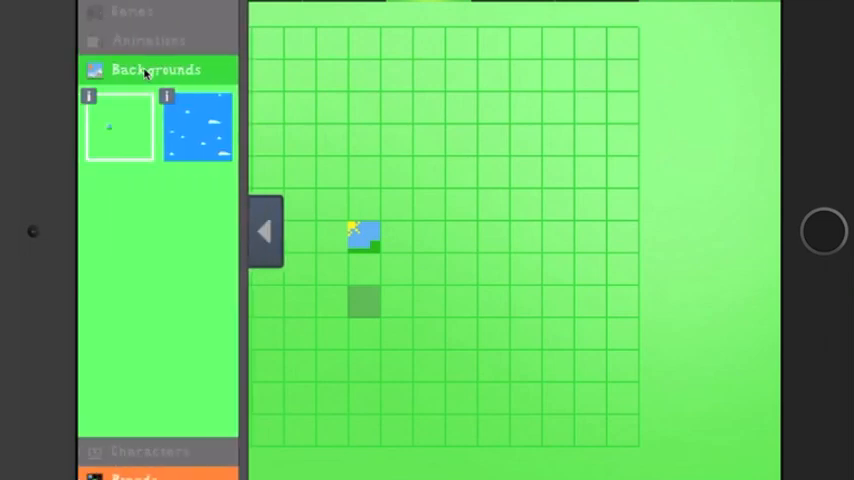
{"action": "left_click", "coordinate": [145, 40]}
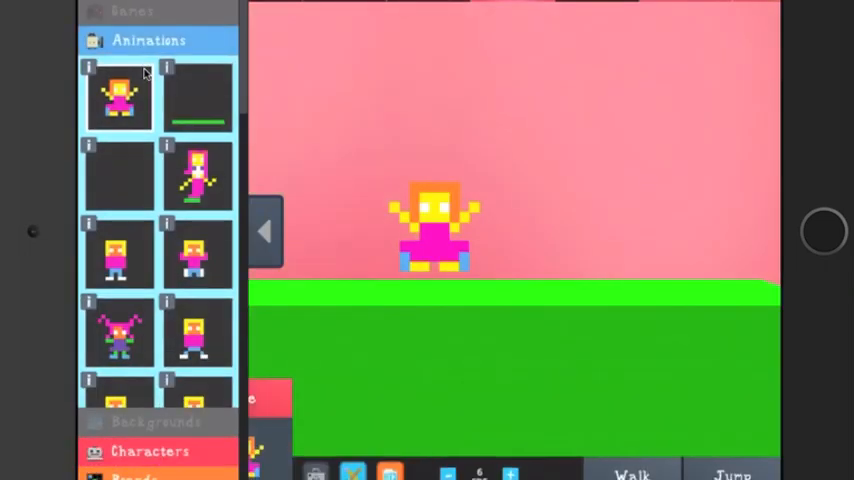